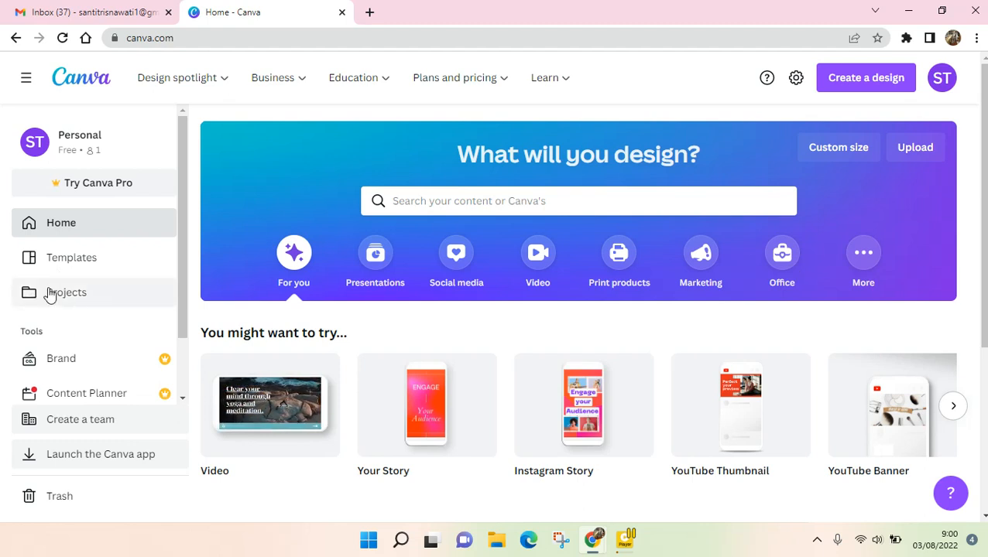
Show the Folders view of Projects, listing Purchased, Starred and Uploads.
{"action": "left_click", "coordinate": [66, 293]}
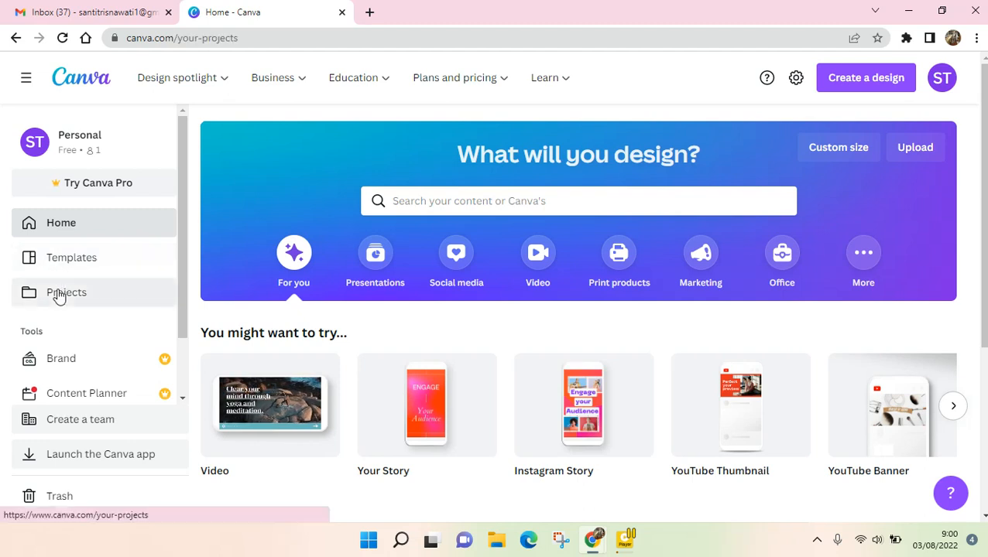
{"action": "left_click", "coordinate": [67, 292]}
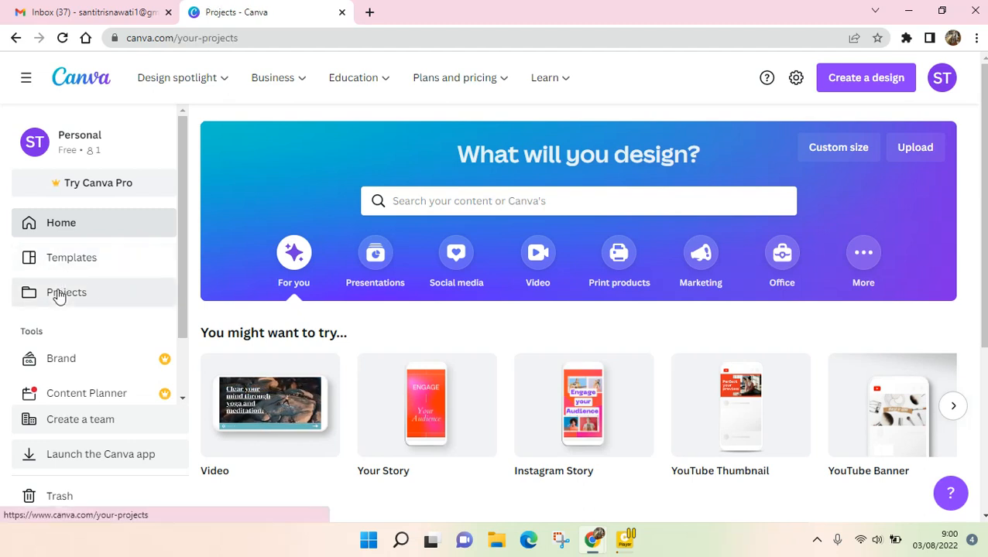
{"action": "left_click", "coordinate": [67, 293]}
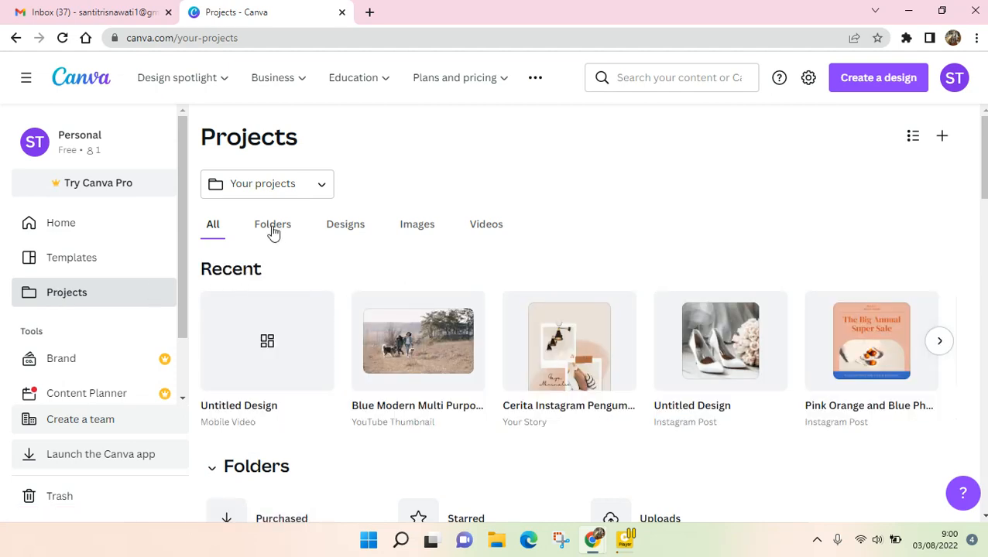
{"action": "left_click", "coordinate": [272, 224]}
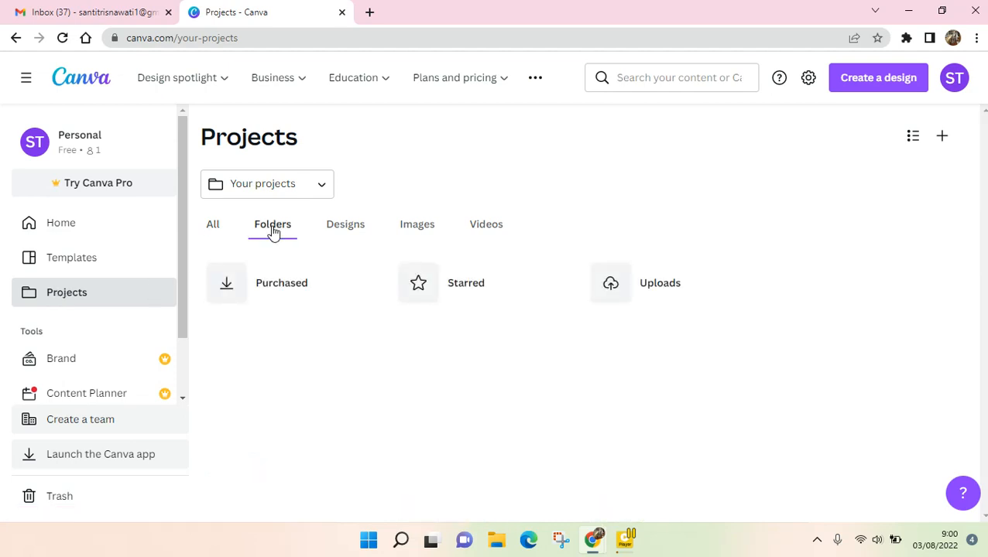
{"action": "mouse_move", "coordinate": [409, 393]}
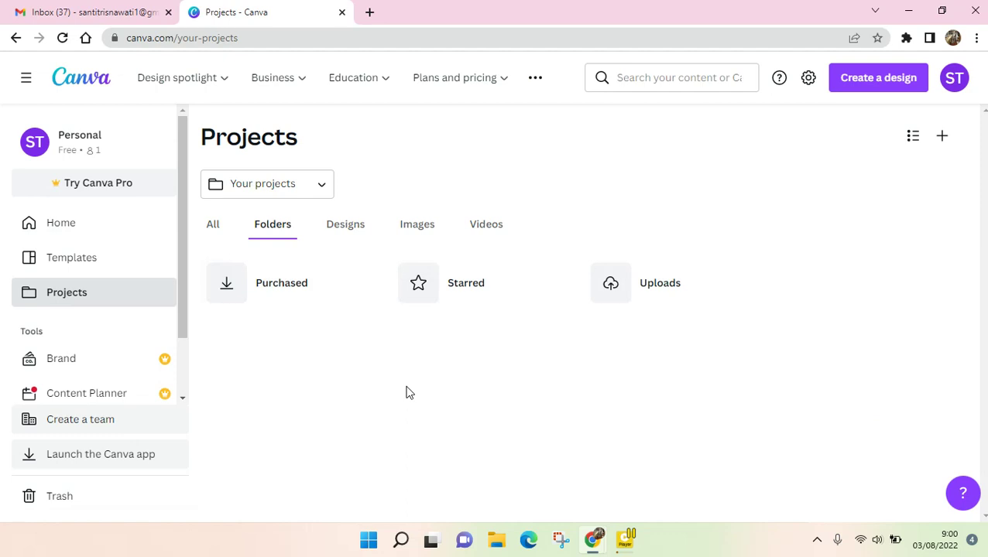
{"action": "mouse_move", "coordinate": [950, 121]}
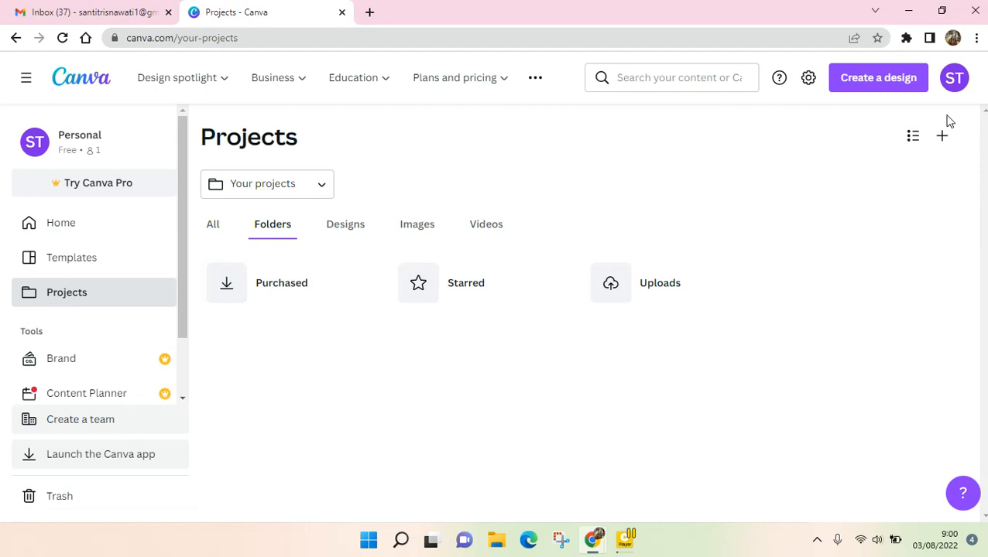
{"action": "mouse_move", "coordinate": [941, 136]}
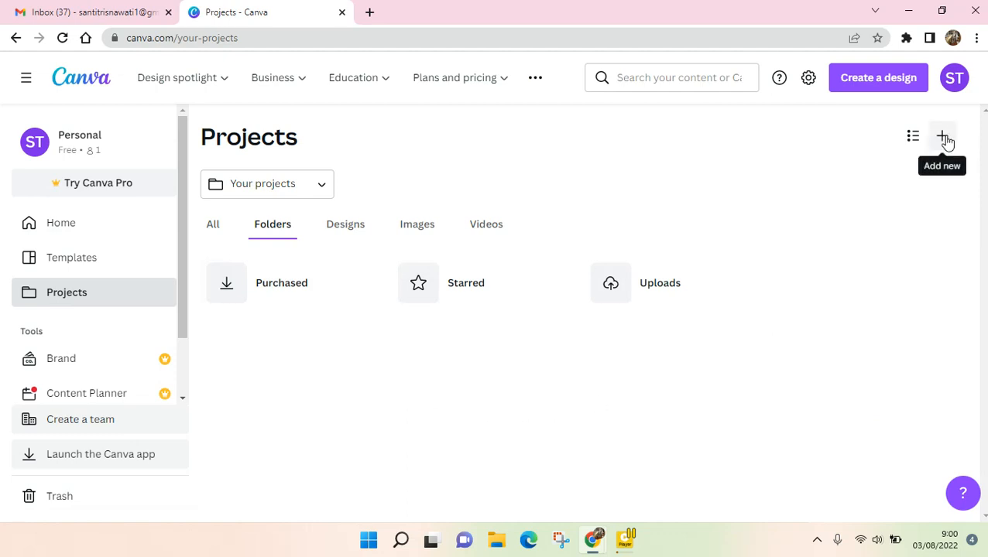
Create a new empty folder named 'Project 1' from the Add new menu.
{"action": "left_click", "coordinate": [942, 136]}
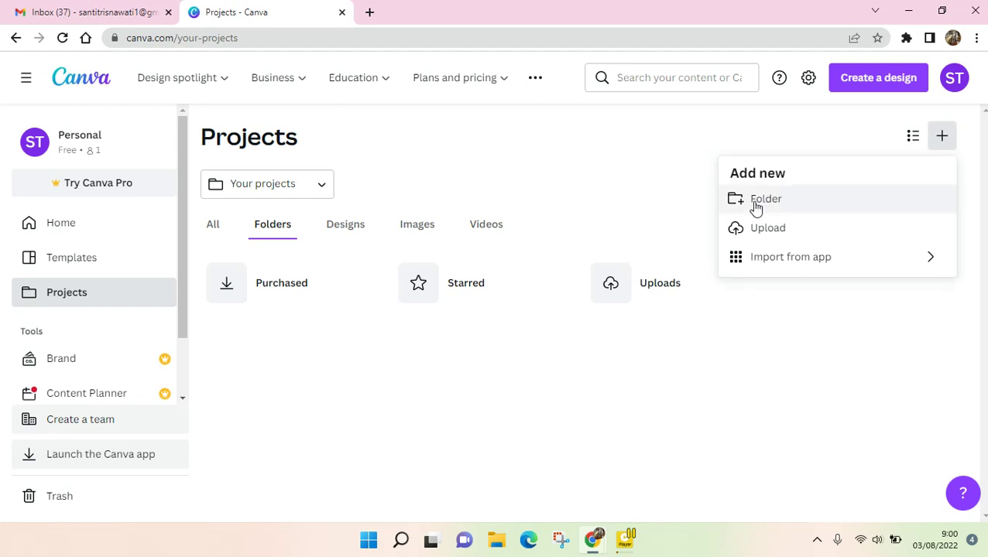
{"action": "left_click", "coordinate": [765, 198]}
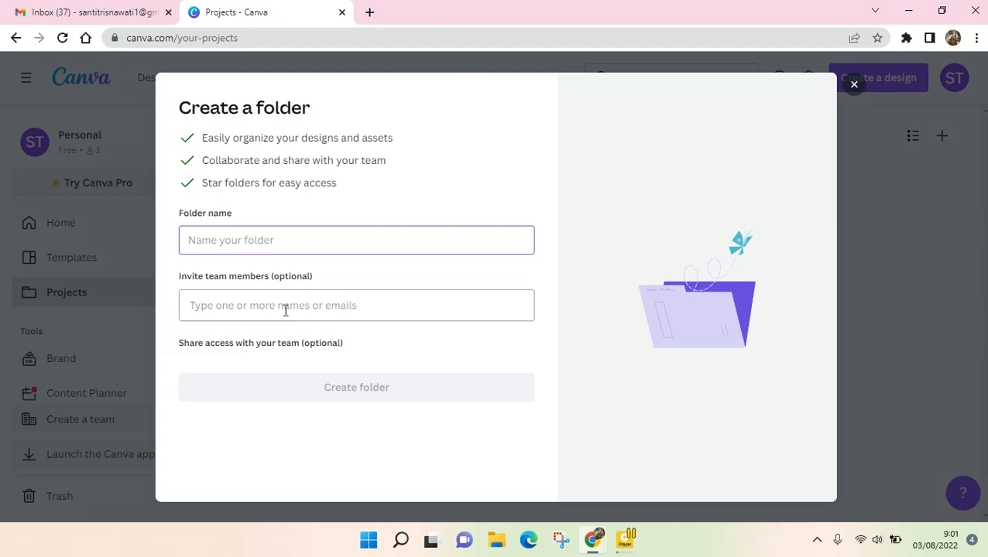
{"action": "type", "text": "Project 1"}
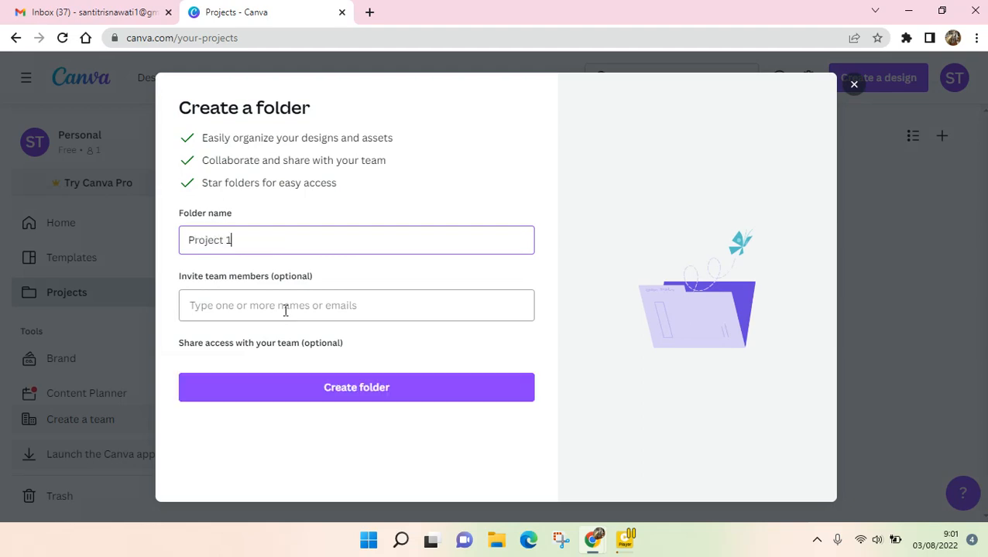
{"action": "left_click", "coordinate": [356, 387]}
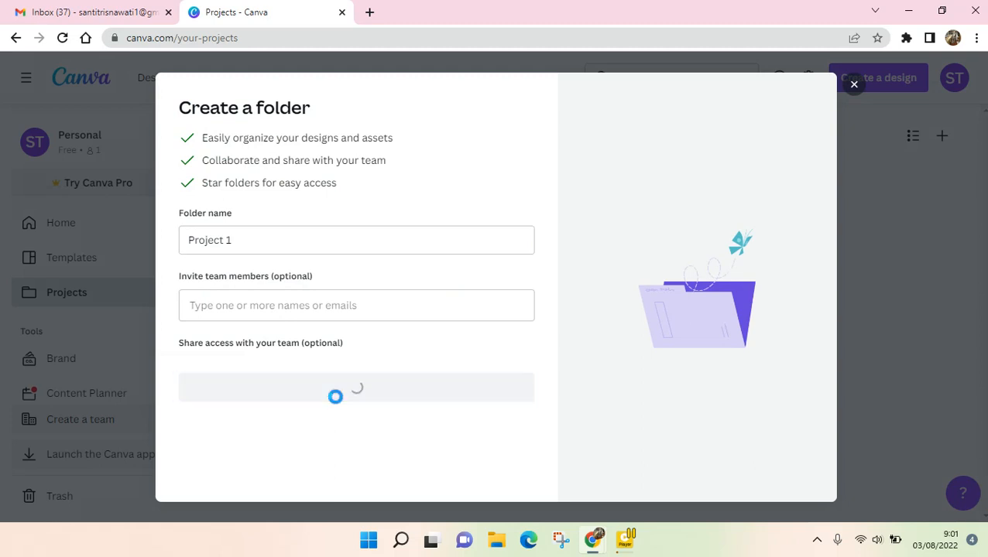
{"action": "left_click", "coordinate": [356, 387]}
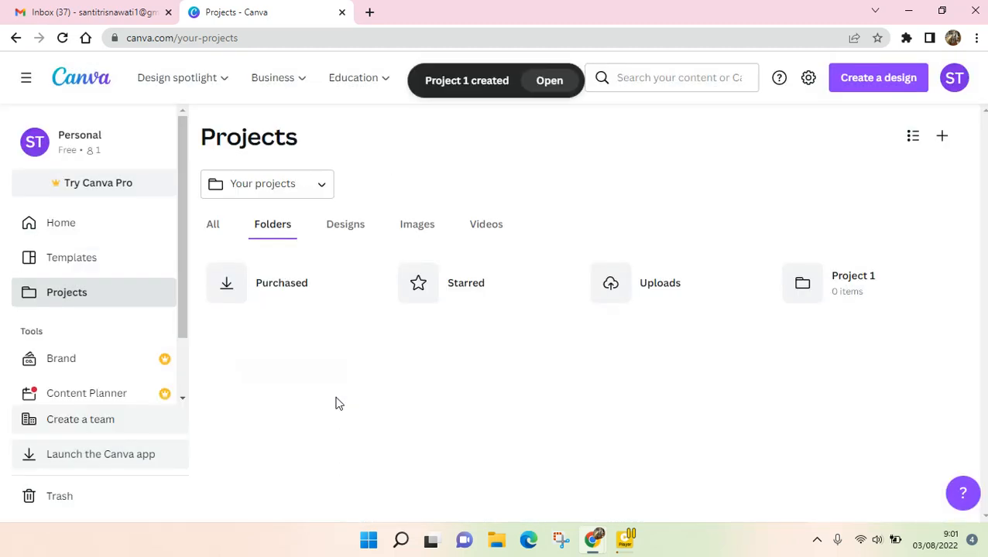
{"action": "mouse_move", "coordinate": [910, 297]}
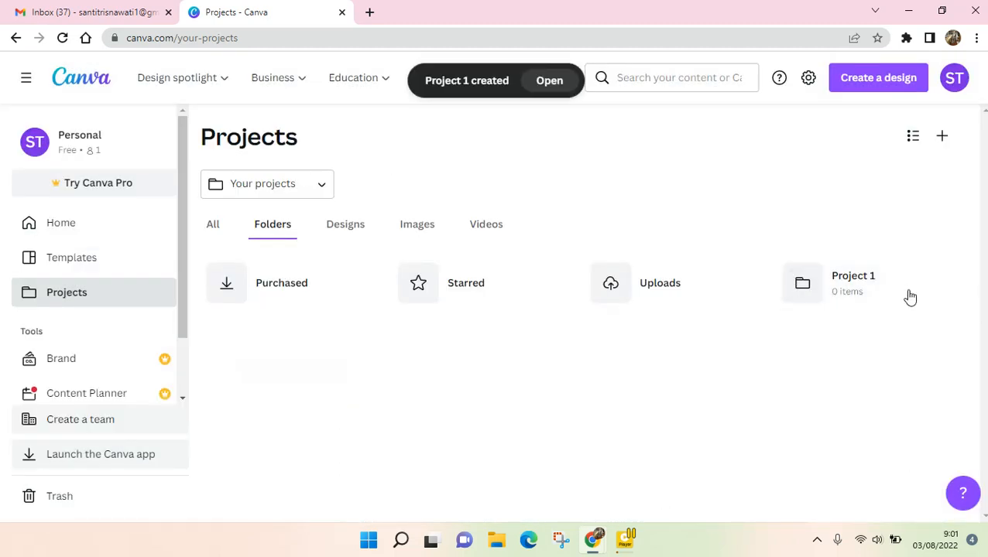
{"action": "mouse_move", "coordinate": [122, 257]}
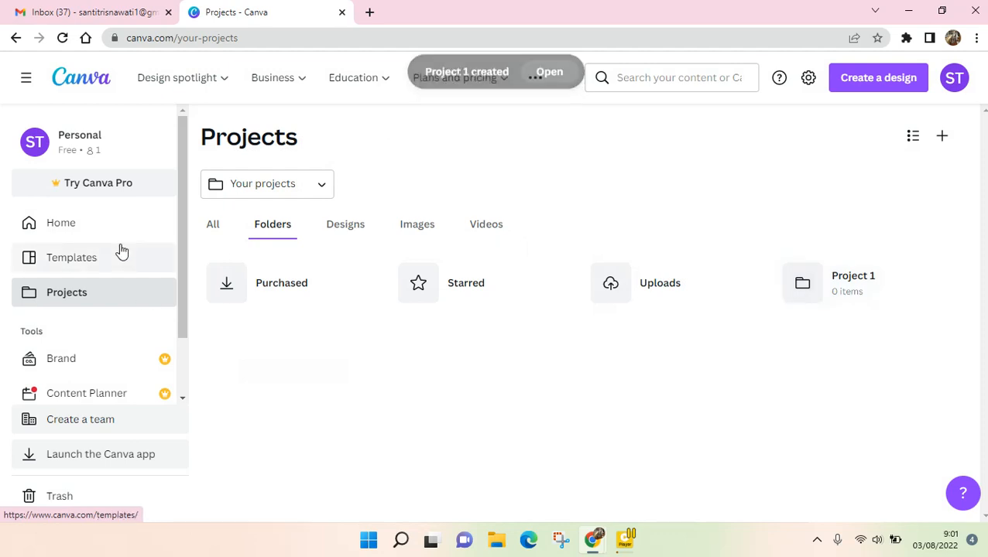
{"action": "mouse_move", "coordinate": [935, 291]}
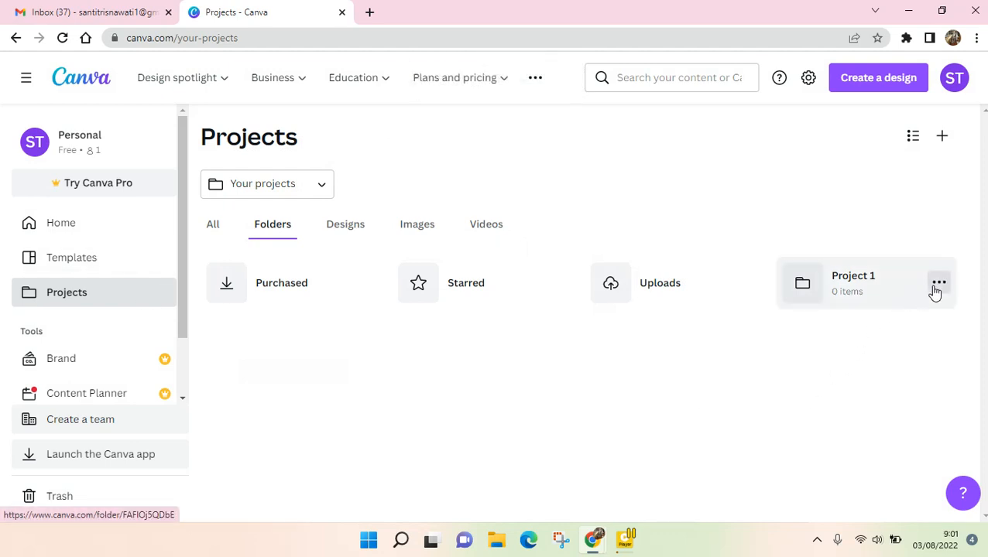
Look inside the empty Project 1 folder, then return home to Recent designs.
{"action": "left_click", "coordinate": [938, 281]}
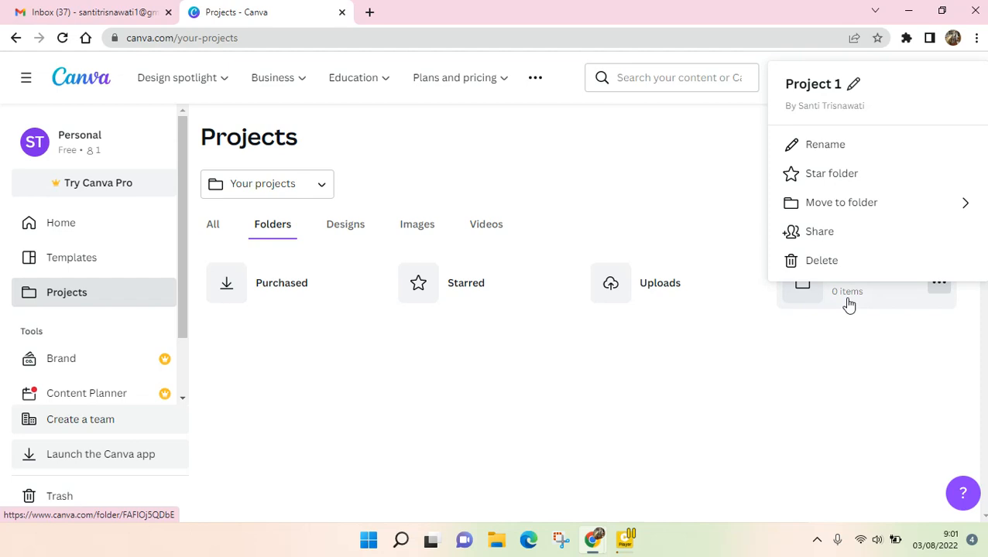
{"action": "left_click", "coordinate": [848, 281]}
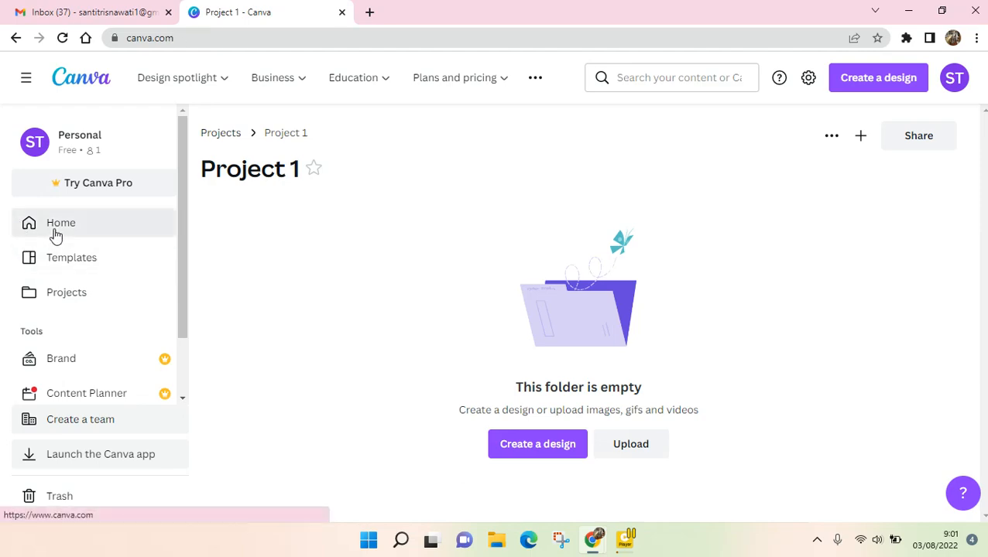
{"action": "left_click", "coordinate": [60, 223]}
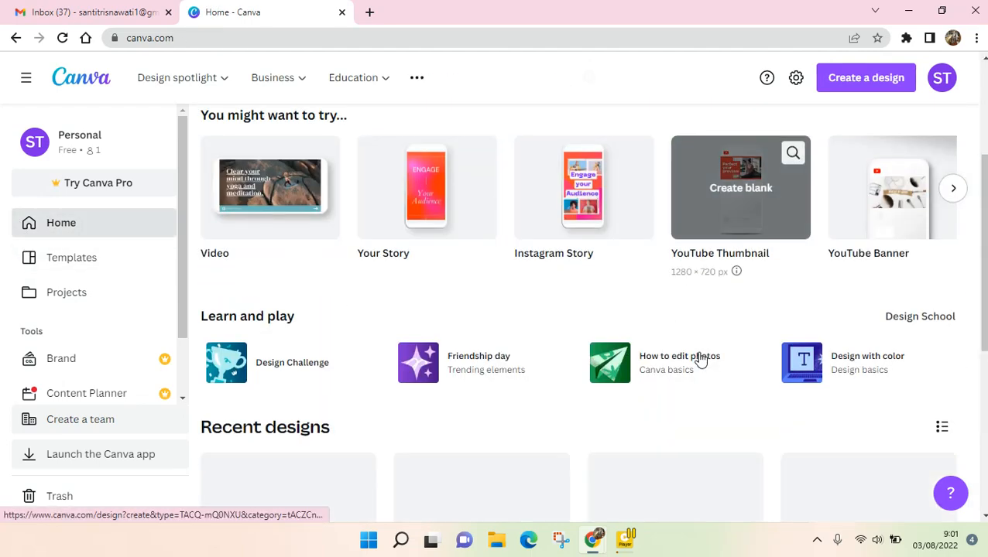
{"action": "scroll", "scroll_direction": "down", "scroll_amount": 3}
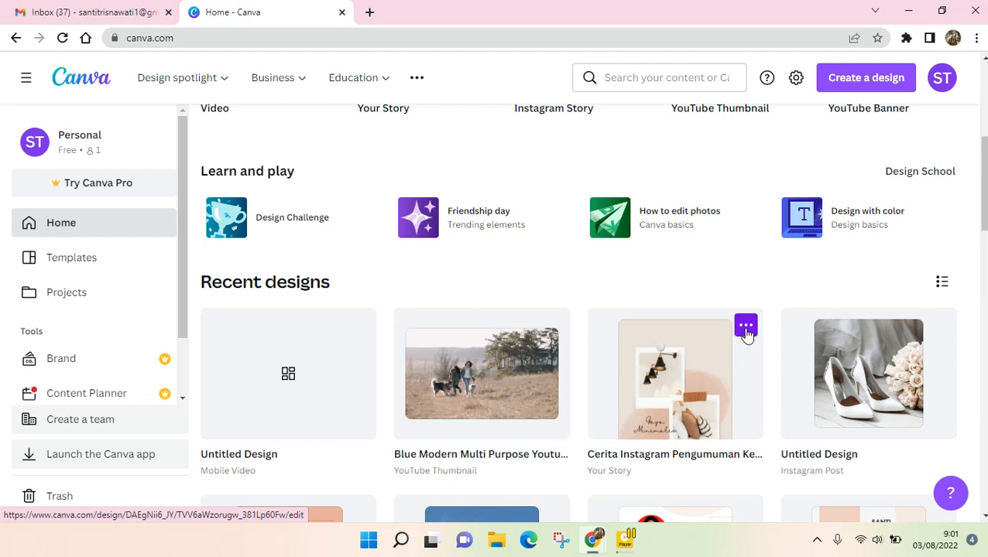
Move the 'Cerita Instagram Pengumuman' story design into Your projects > Project 1.
{"action": "left_click", "coordinate": [746, 325]}
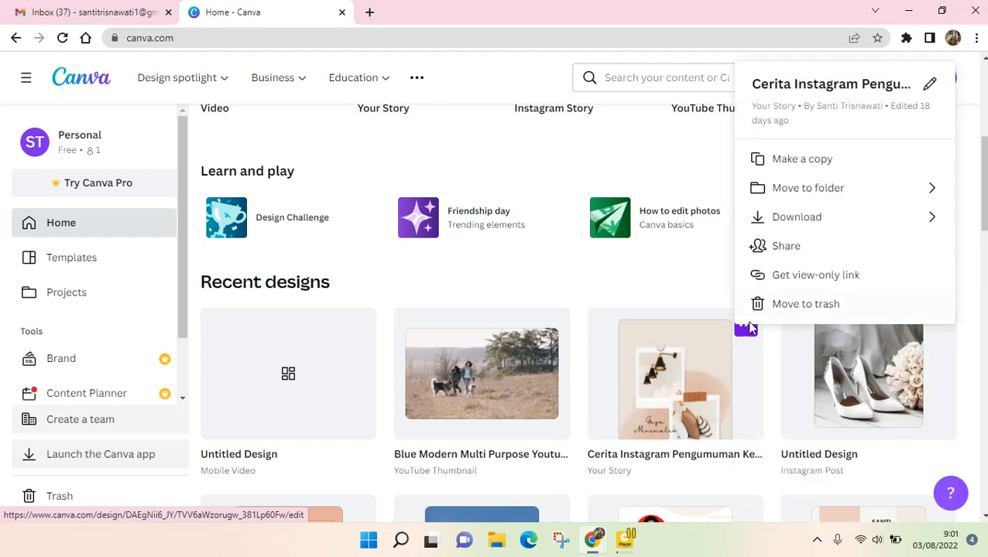
{"action": "mouse_move", "coordinate": [789, 188]}
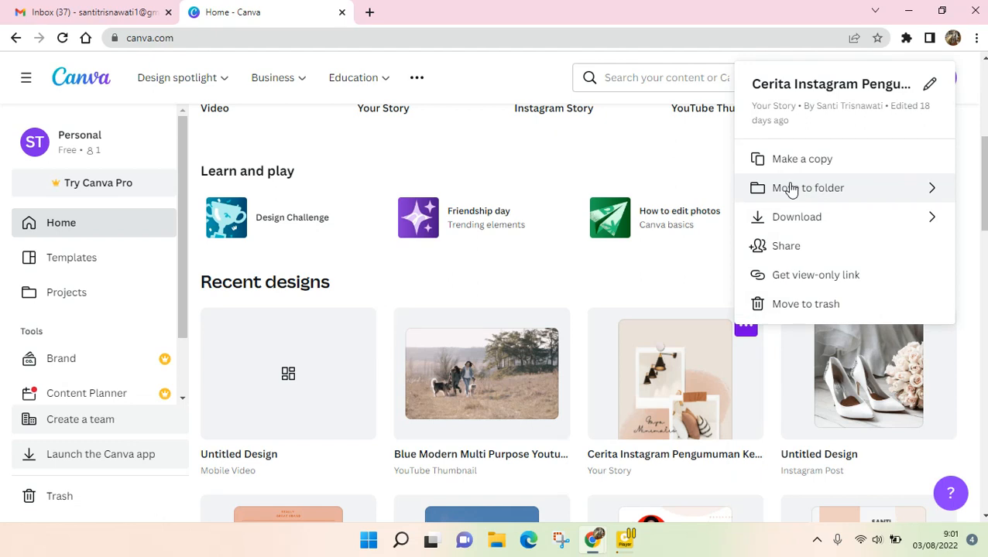
{"action": "left_click", "coordinate": [808, 187]}
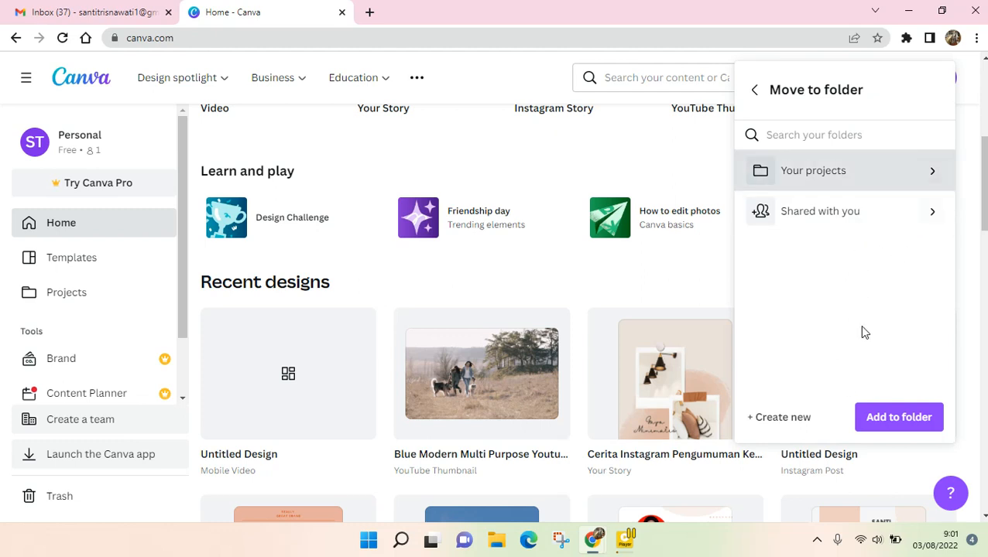
{"action": "left_click", "coordinate": [844, 170]}
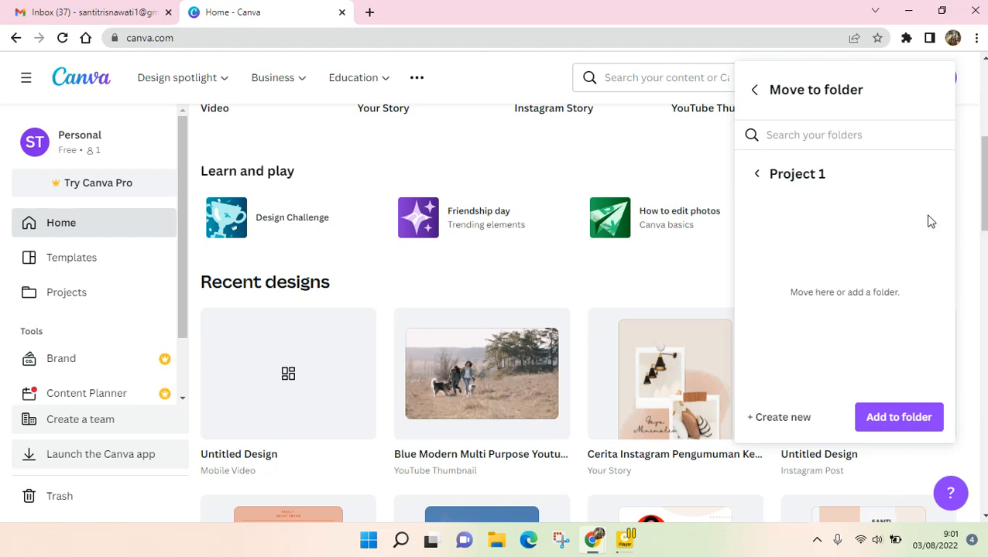
{"action": "left_click", "coordinate": [898, 418]}
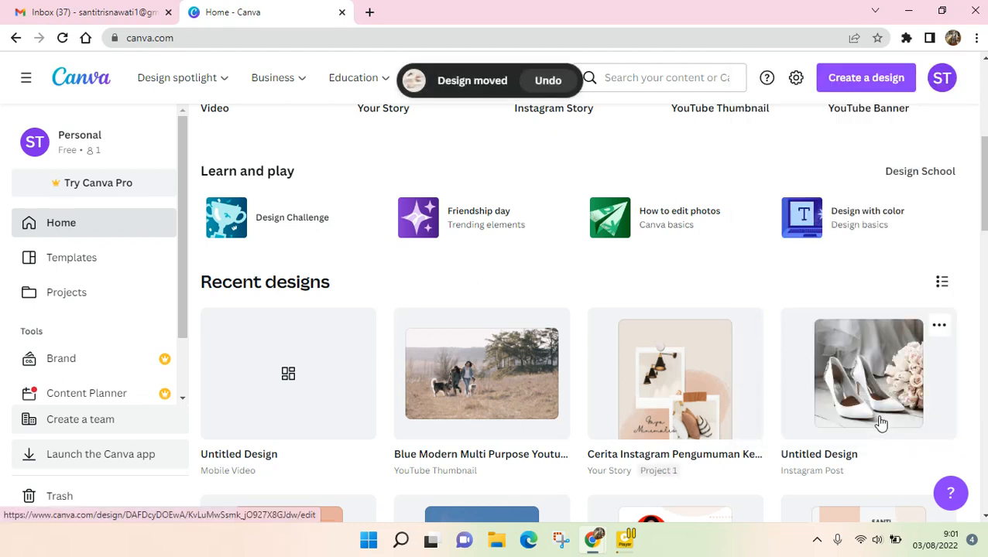
Return to the Projects Folders view, where Project 1 shows one item.
{"action": "left_click", "coordinate": [66, 291]}
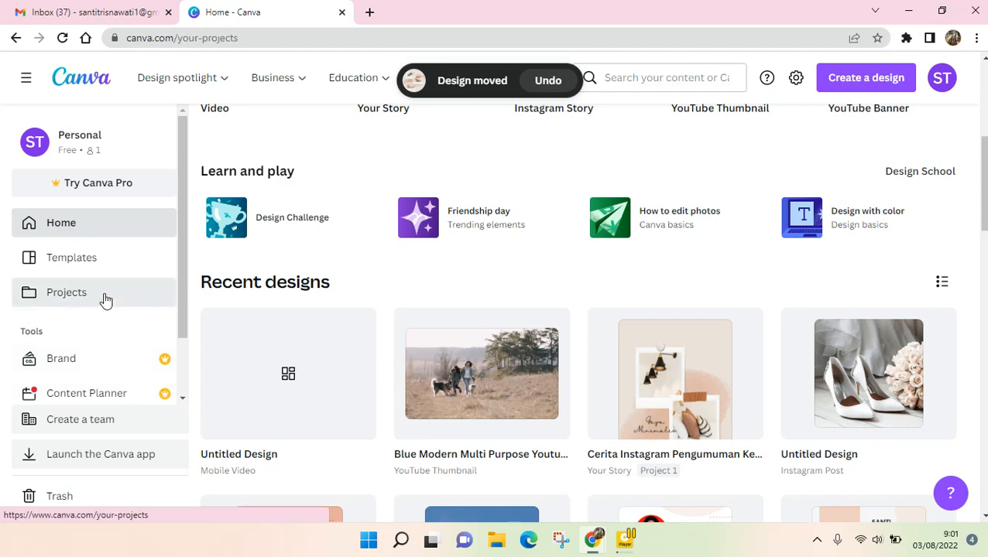
{"action": "left_click", "coordinate": [66, 293]}
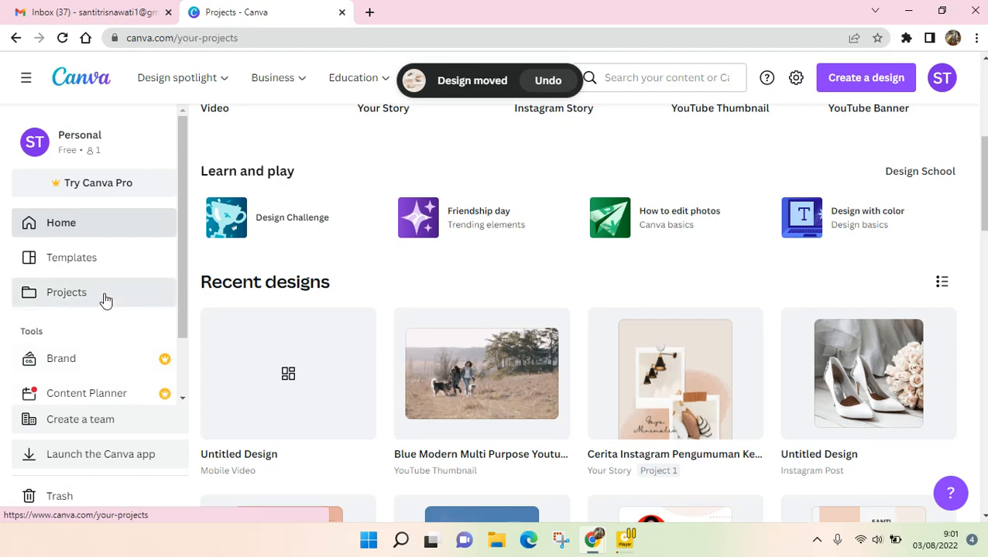
{"action": "left_click", "coordinate": [66, 291]}
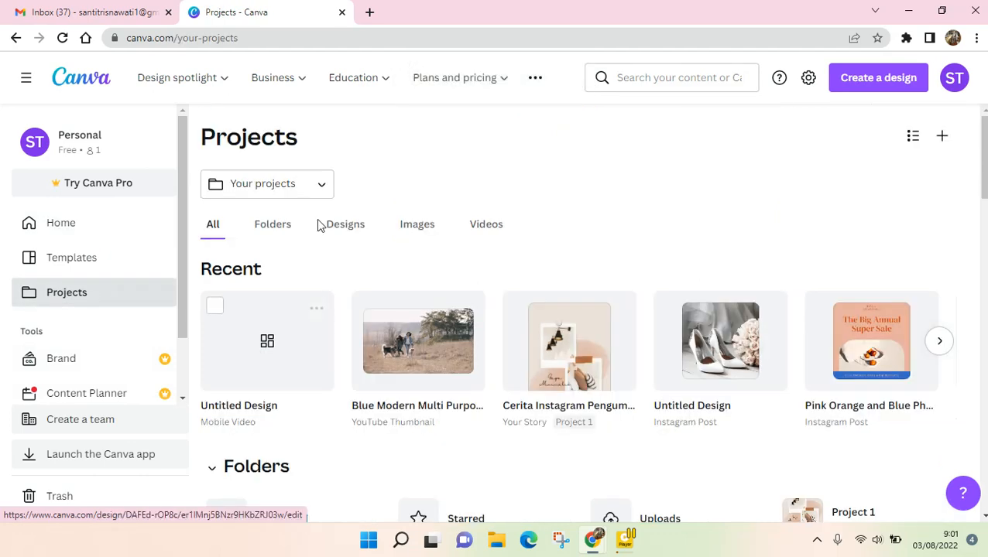
{"action": "left_click", "coordinate": [273, 223]}
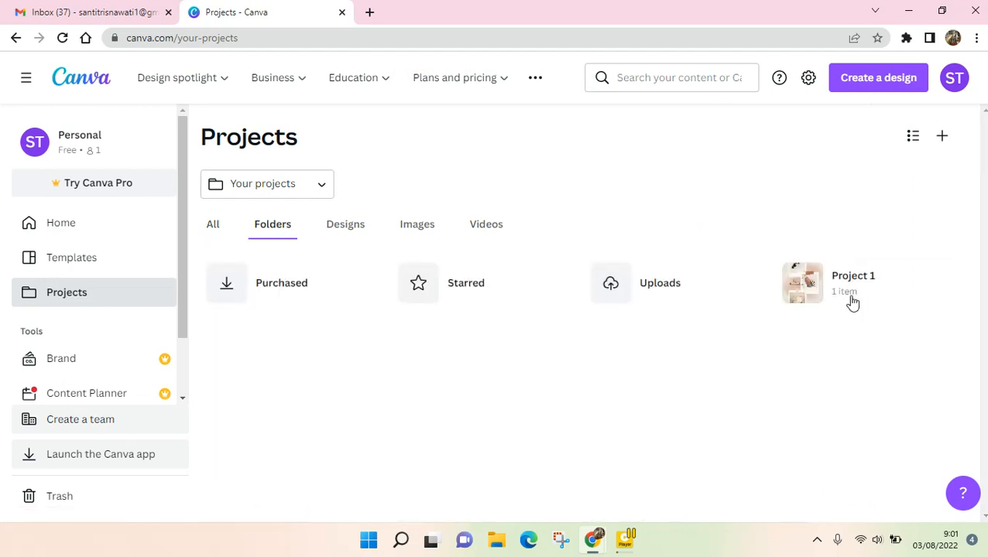